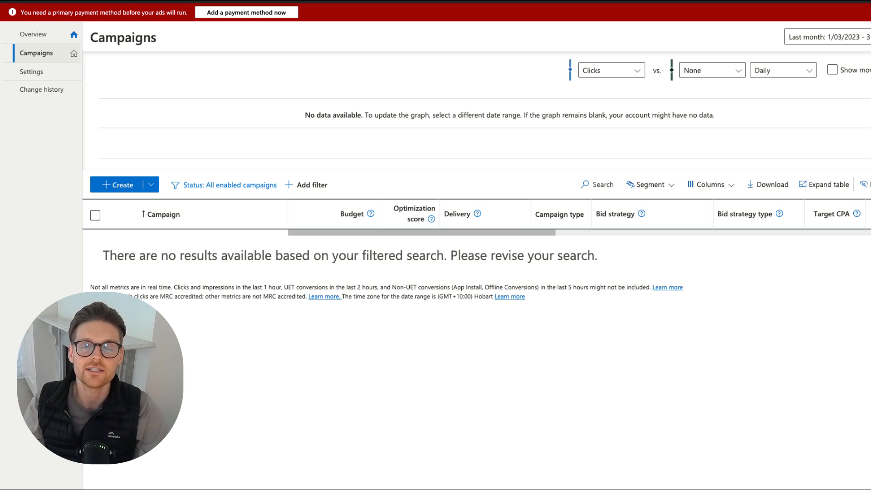
pyautogui.moveTo(731, 345)
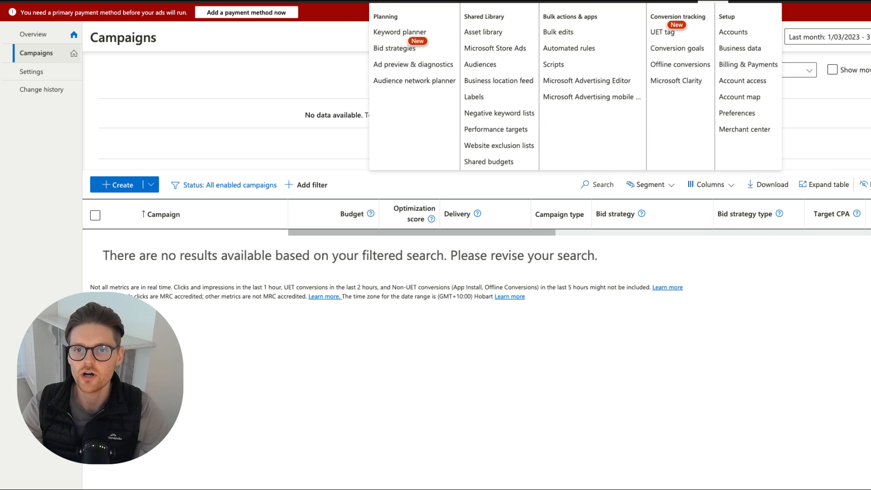
pyautogui.moveTo(662, 32)
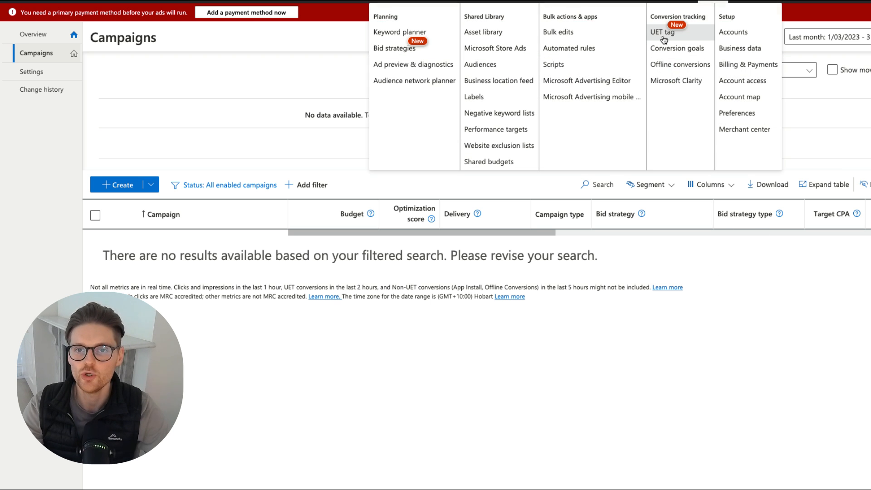
# Step: Open the UET tag list under Conversion tracking, which has no tags yet
pyautogui.click(662, 32)
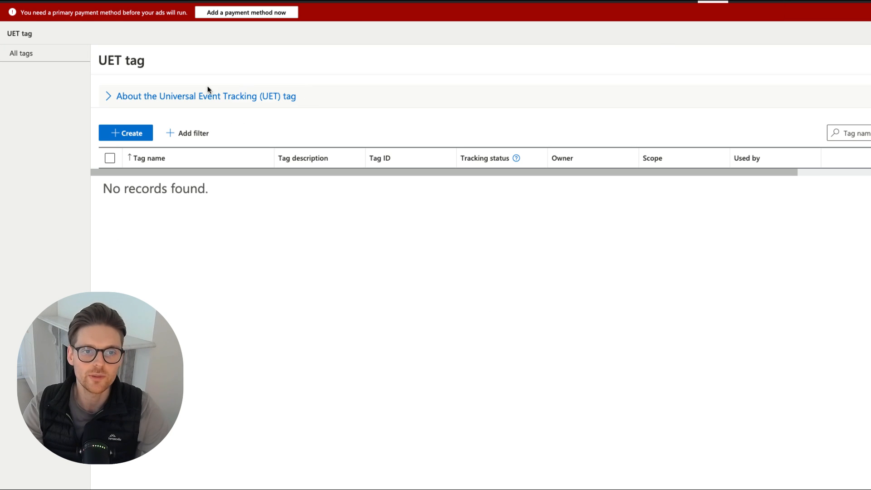
# Step: Start a UET tag named and described 'Market Lead - Base Code', with Microsoft Clarity disabled
pyautogui.click(125, 133)
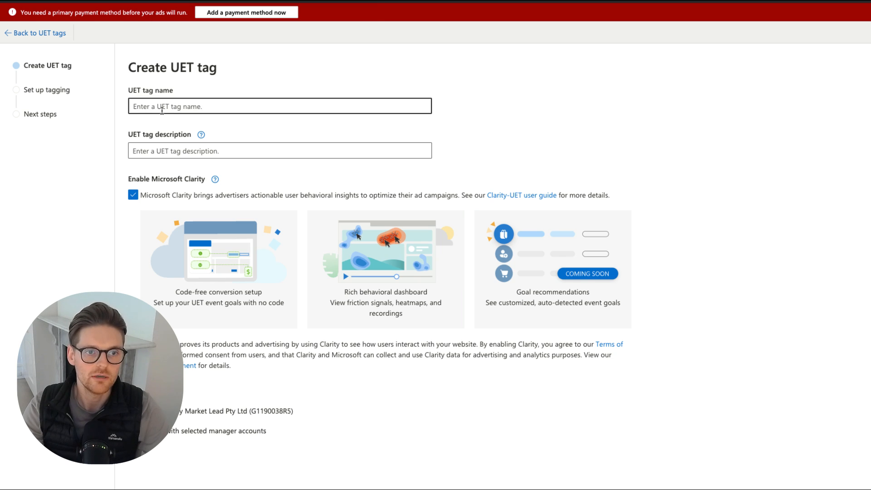
pyautogui.write('Market Lead - Base C')
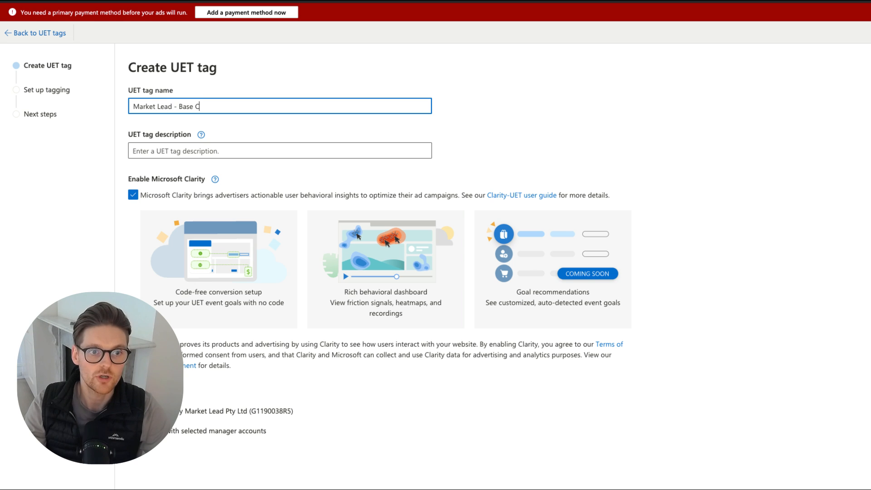
pyautogui.write('ode')
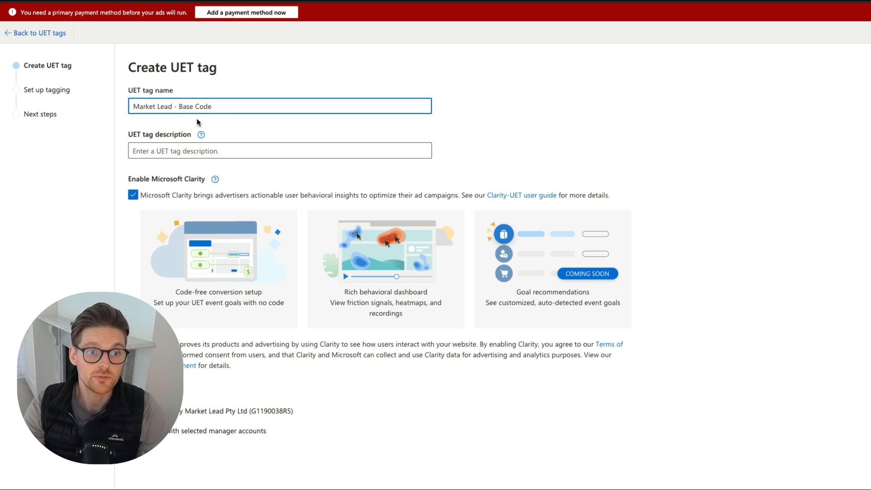
pyautogui.write('Market Lead - Base Code')
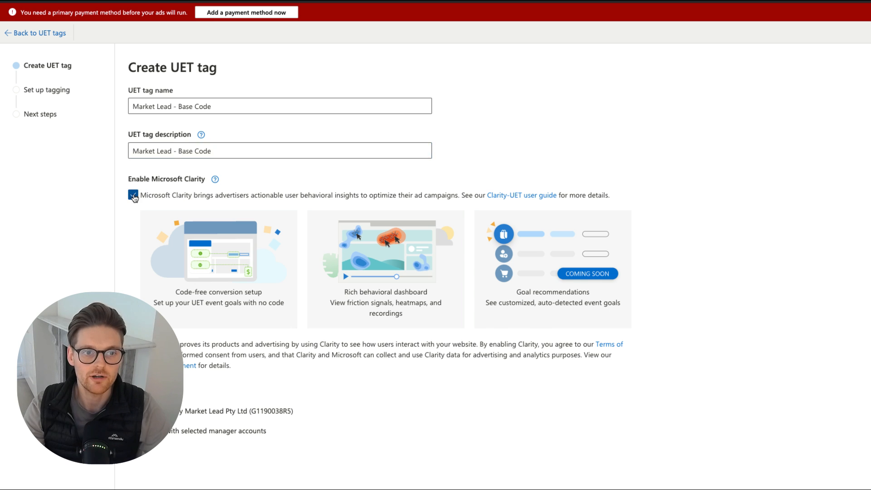
pyautogui.click(133, 195)
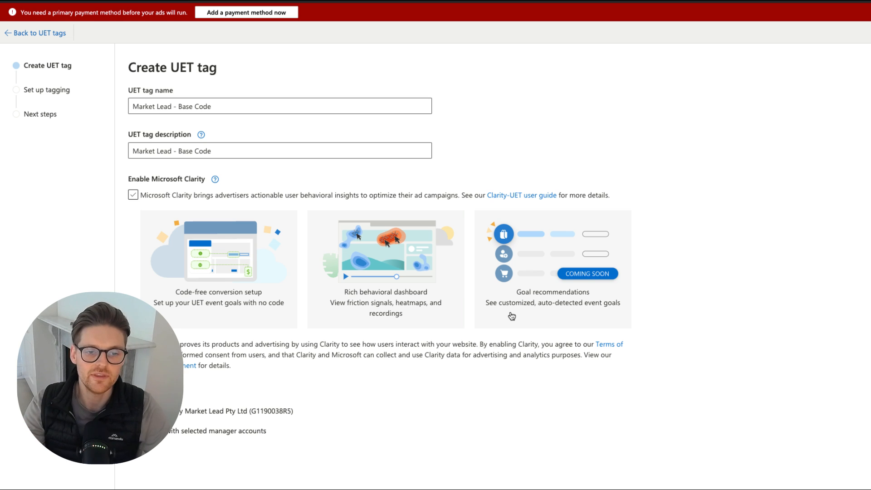
pyautogui.click(133, 195)
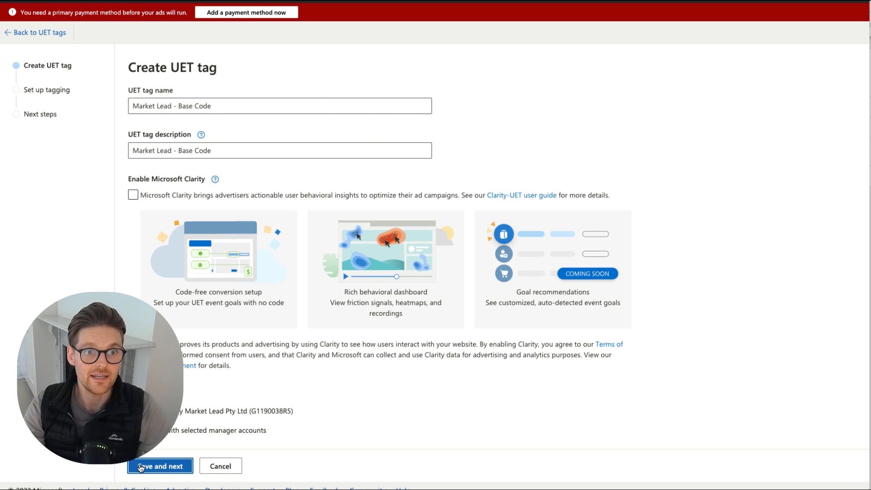
# Step: Save the tag details, review the setup options, and choose 'Install the tag yourself'
pyautogui.click(160, 465)
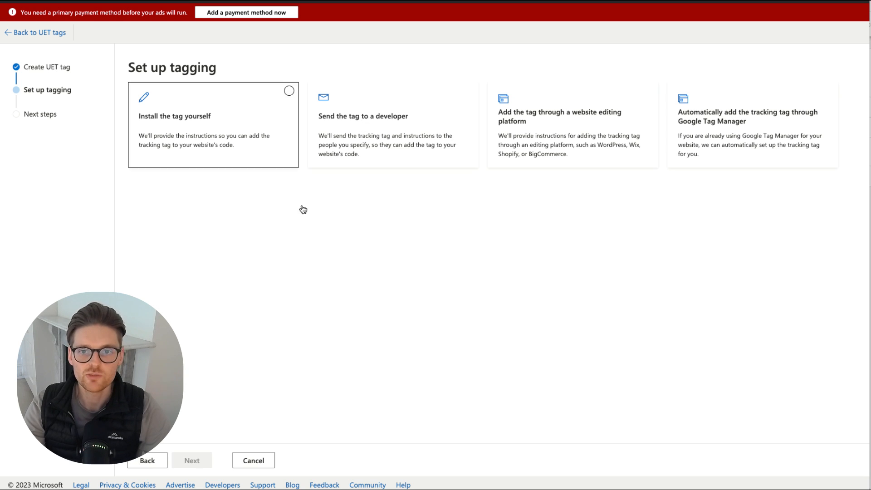
pyautogui.moveTo(481, 220)
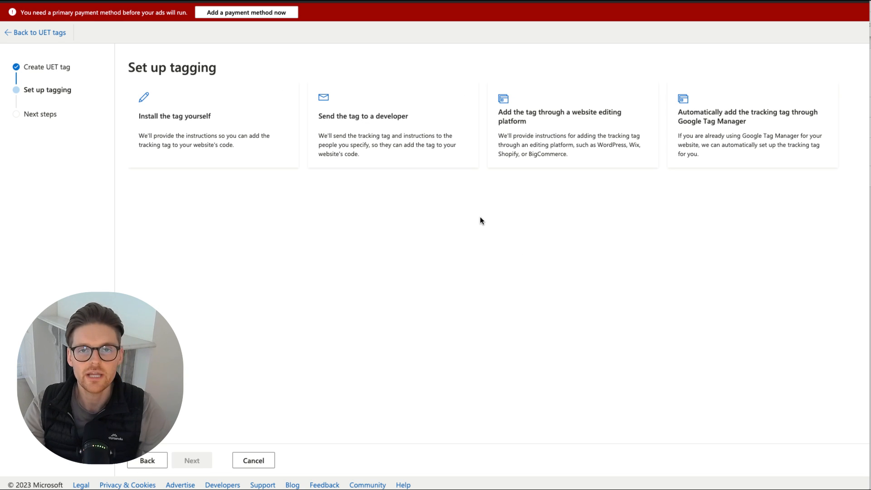
pyautogui.moveTo(467, 220)
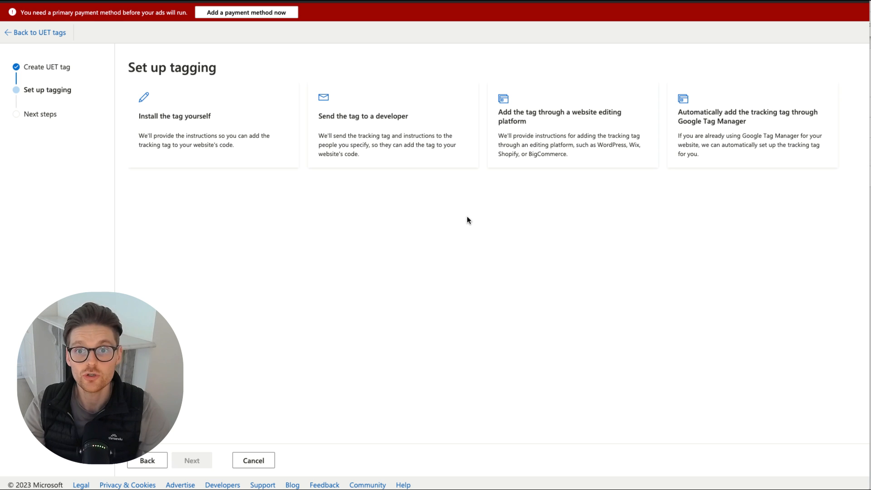
pyautogui.click(363, 128)
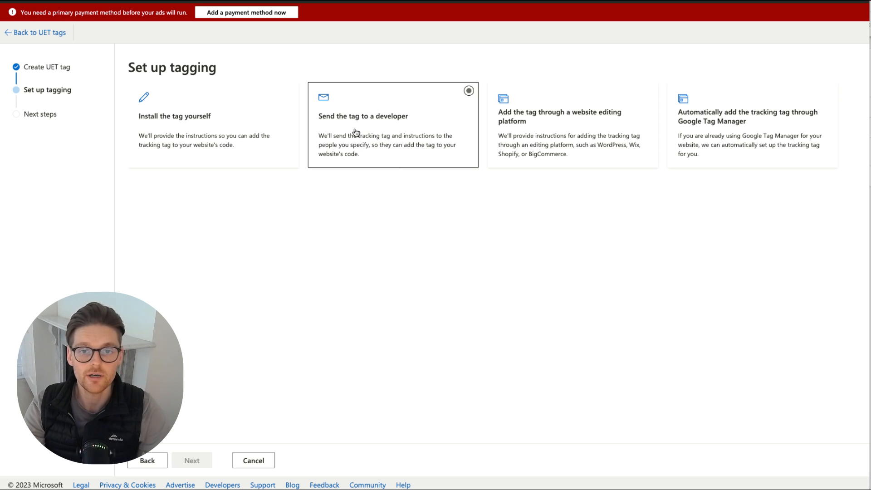
pyautogui.click(572, 125)
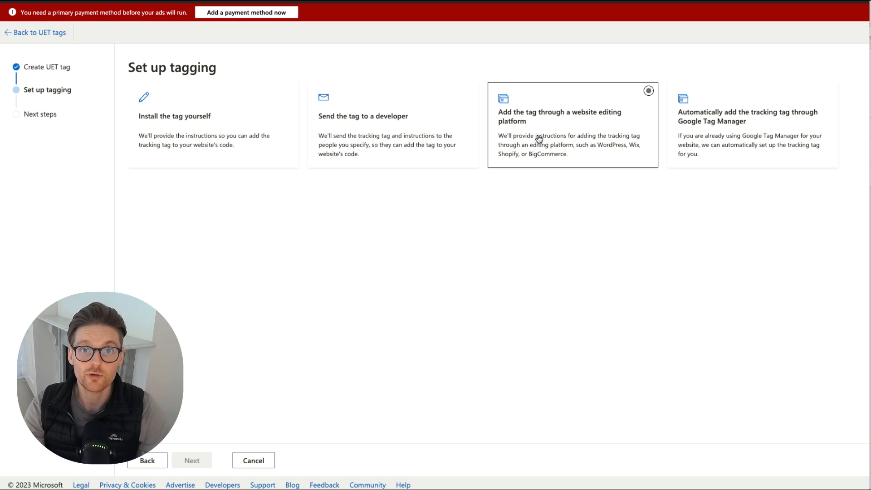
pyautogui.click(751, 125)
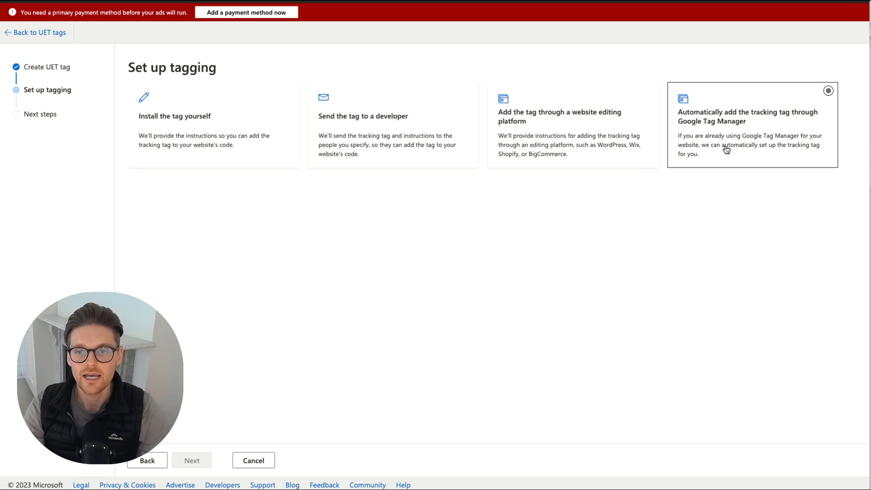
pyautogui.moveTo(726, 128)
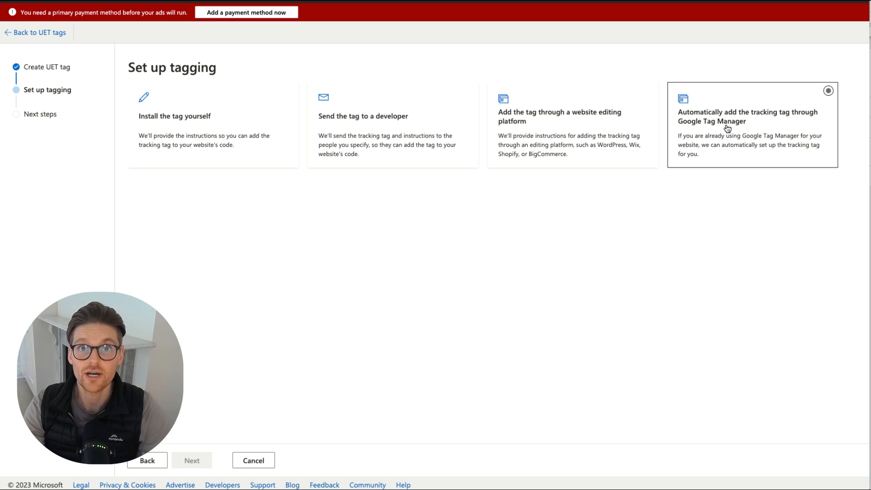
pyautogui.click(213, 125)
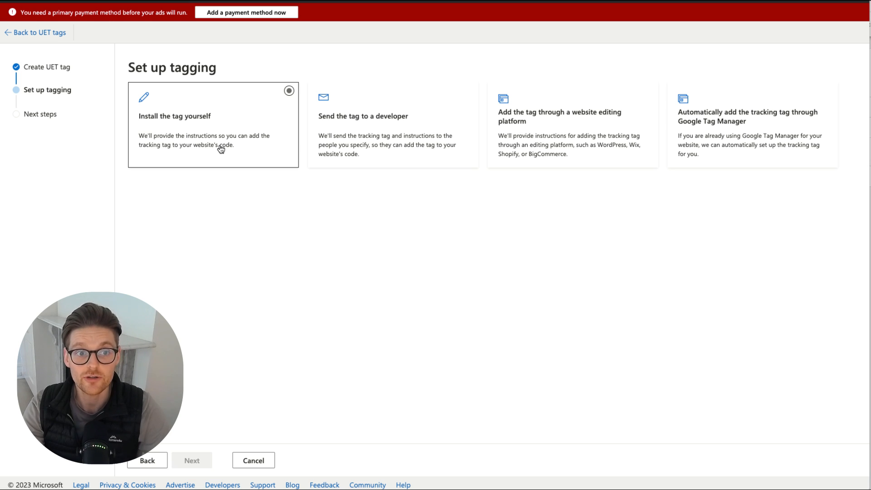
pyautogui.moveTo(220, 129)
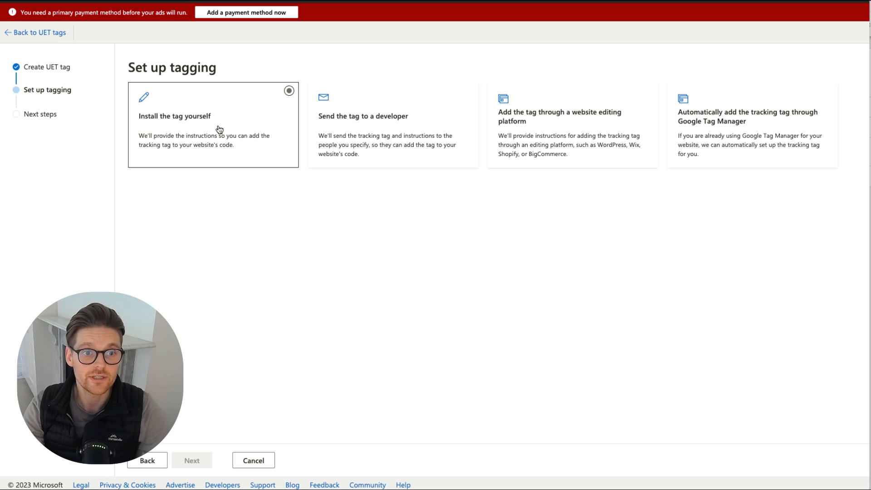
pyautogui.click(213, 124)
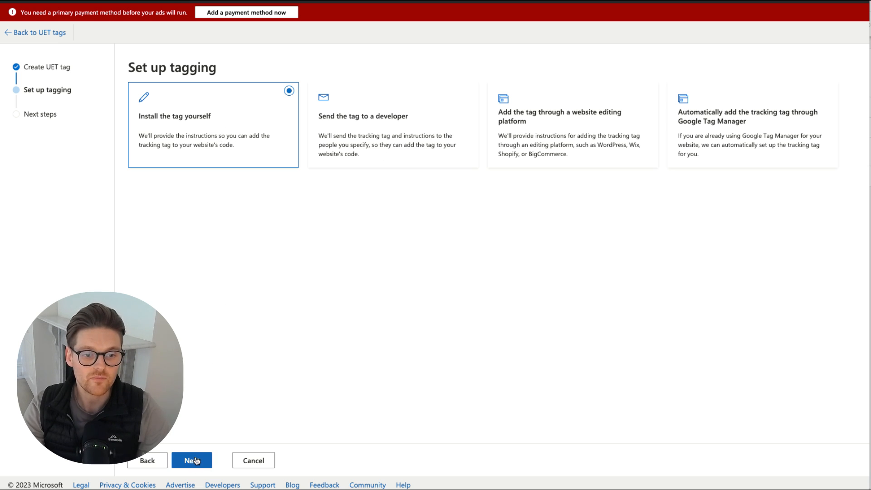
pyautogui.click(192, 460)
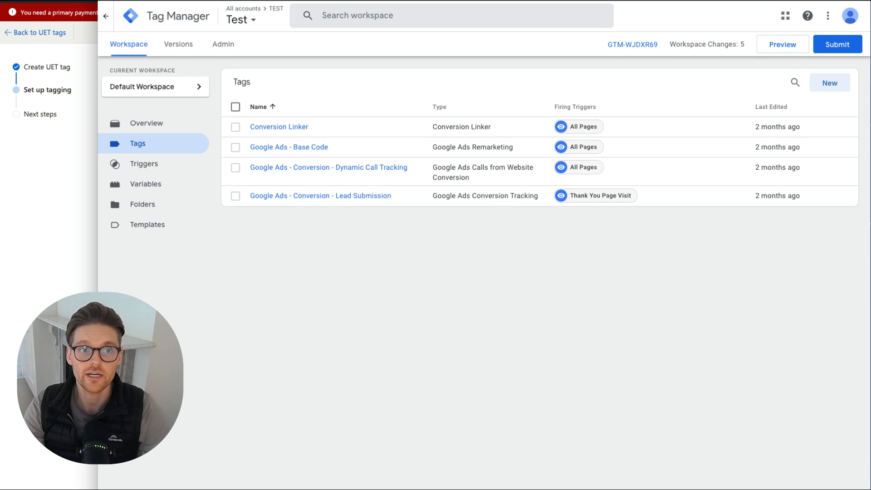
pyautogui.moveTo(829, 83)
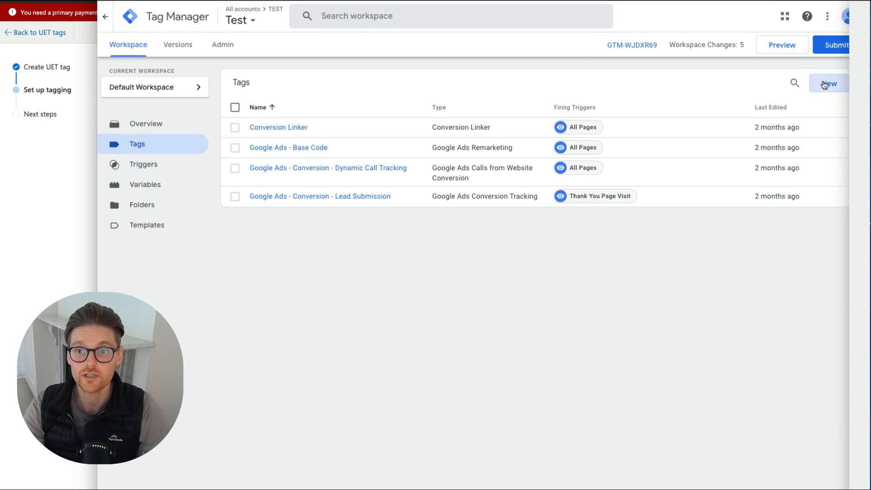
# Step: Create Custom HTML tag 'Microsoft Ads - Base Code (EUT)' with the UET script, firing on All Pages
pyautogui.click(827, 84)
pyautogui.write('Microsoft Ads - Base')
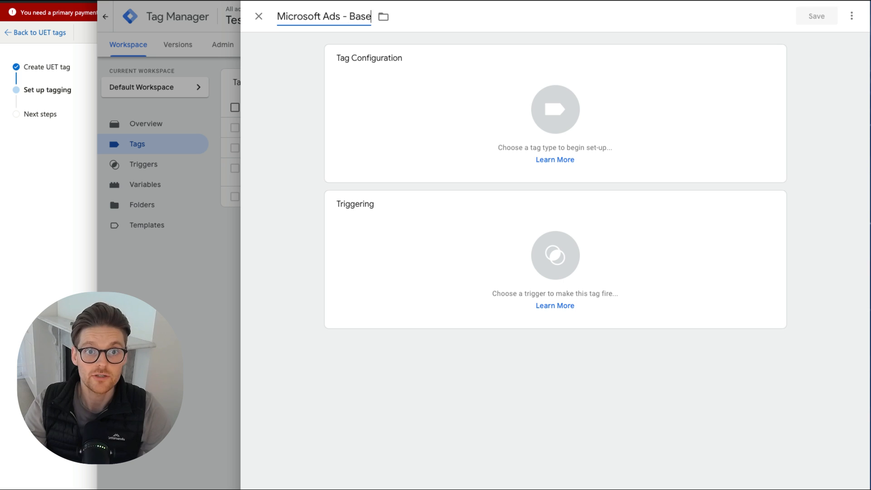
pyautogui.write('Code (EUT')
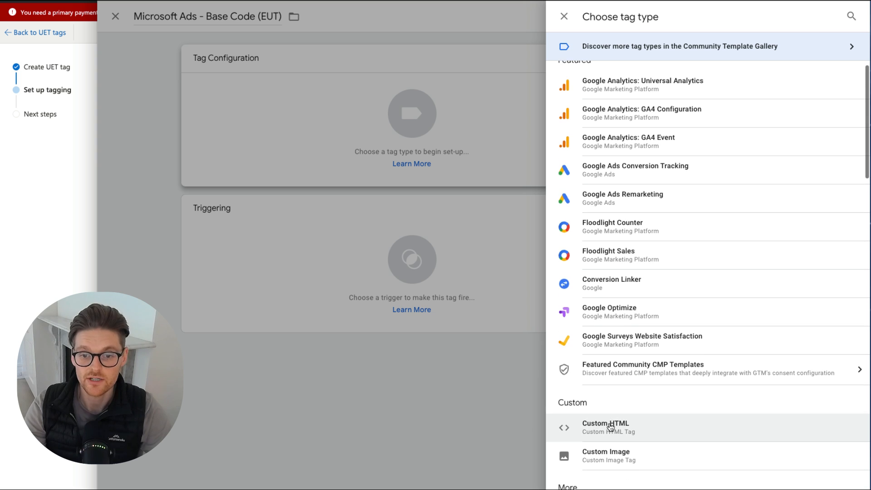
pyautogui.click(605, 427)
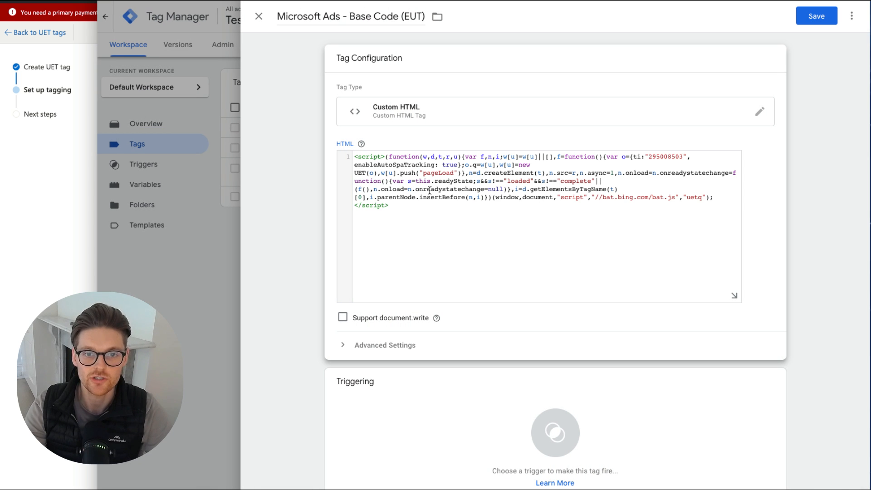
pyautogui.click(555, 439)
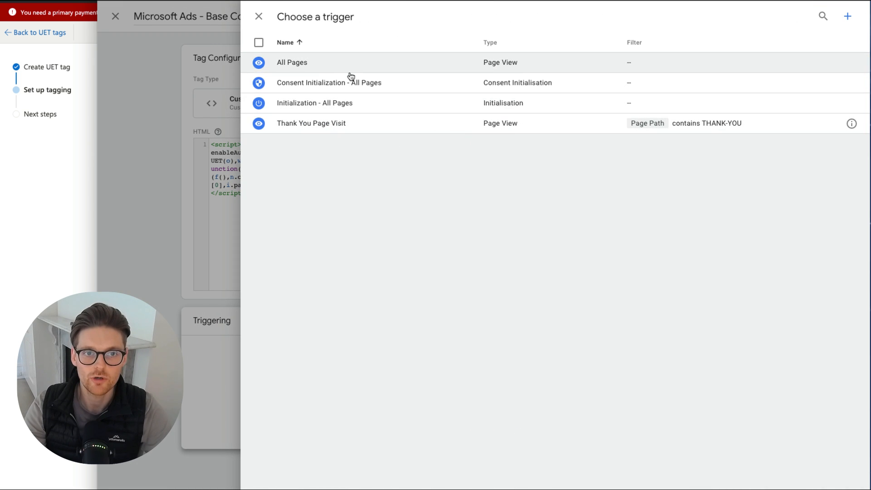
pyautogui.click(292, 62)
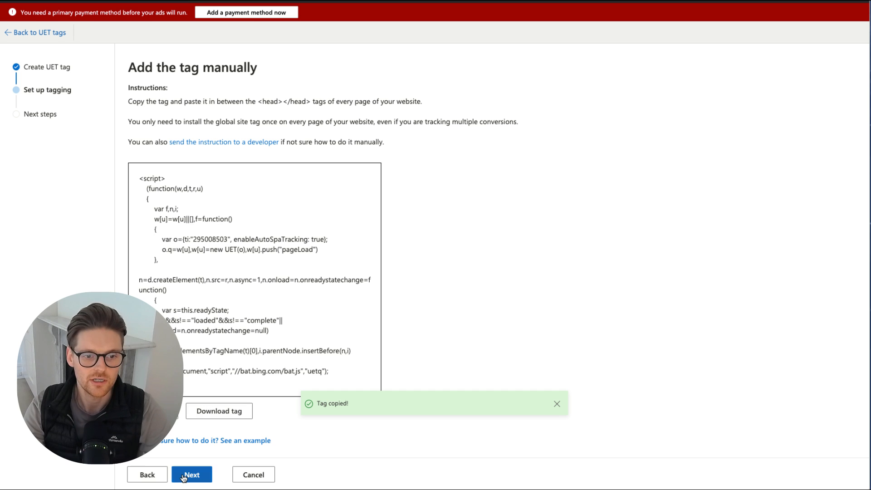
# Step: Finish the UET setup and select tag ID 295008503 in the tag table
pyautogui.click(192, 475)
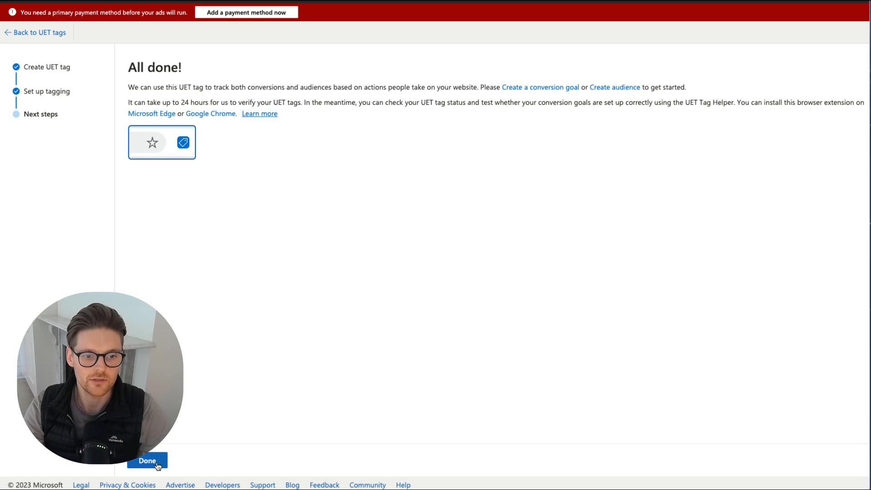
pyautogui.click(146, 461)
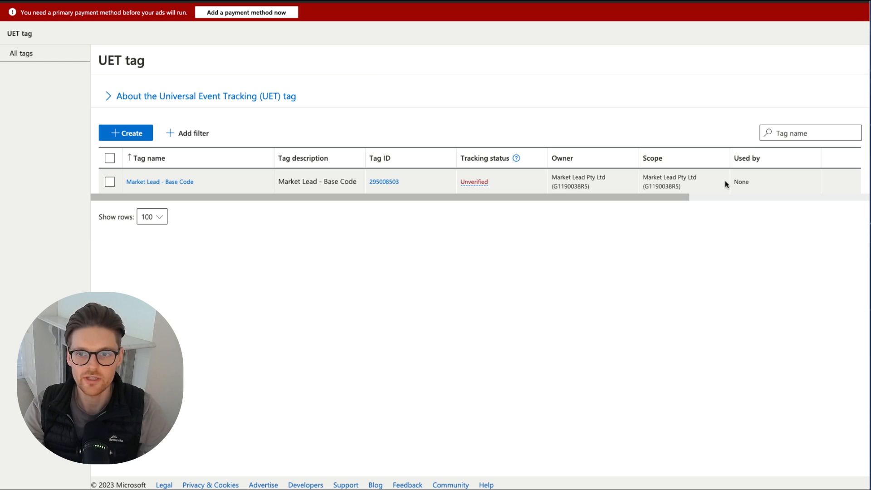
pyautogui.hscroll(3)
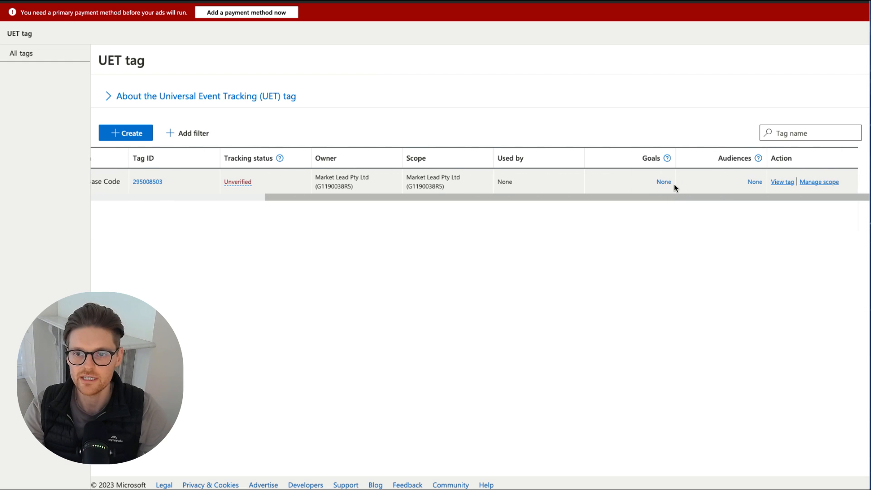
pyautogui.moveTo(488, 178)
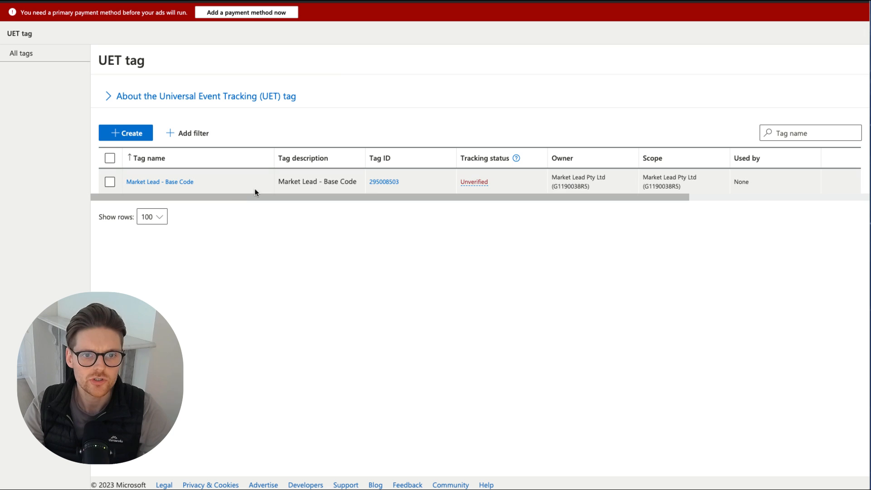
pyautogui.moveTo(384, 182)
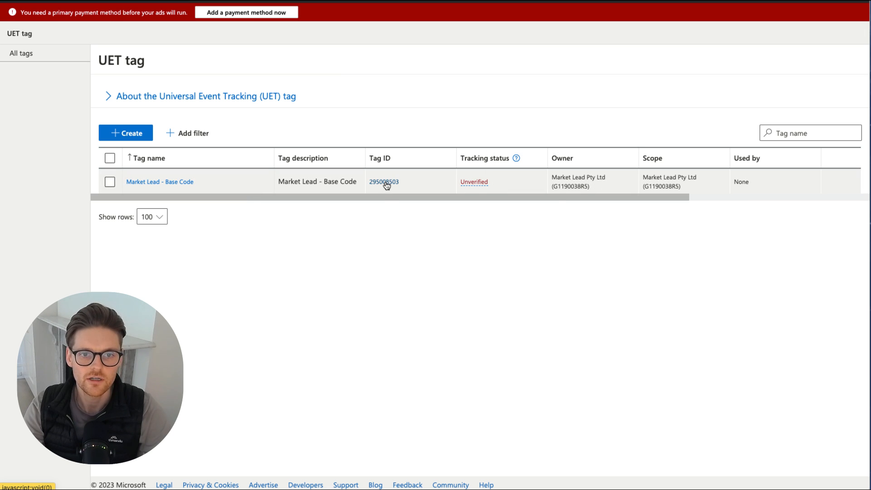
pyautogui.doubleClick(383, 182)
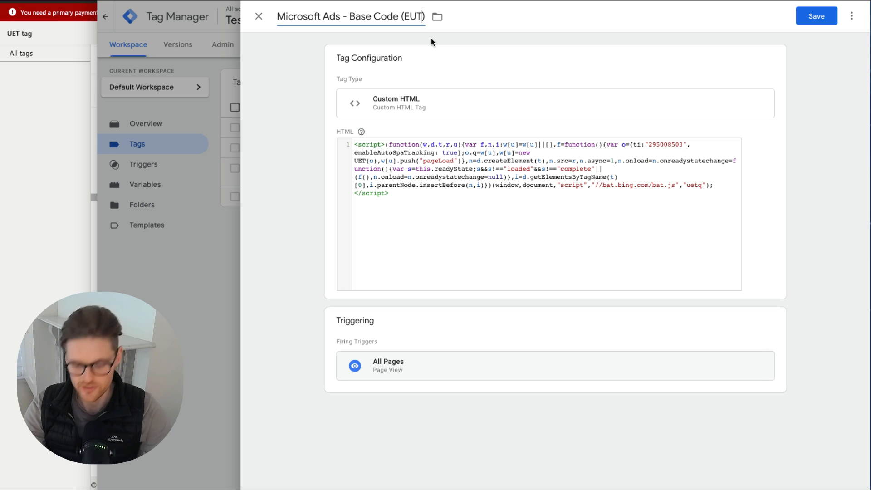
# Step: Rename the tag 'Microsoft Ads - Base Code (EUT -295008503)', save, and submit the workspace changes
pyautogui.write('-295008503')
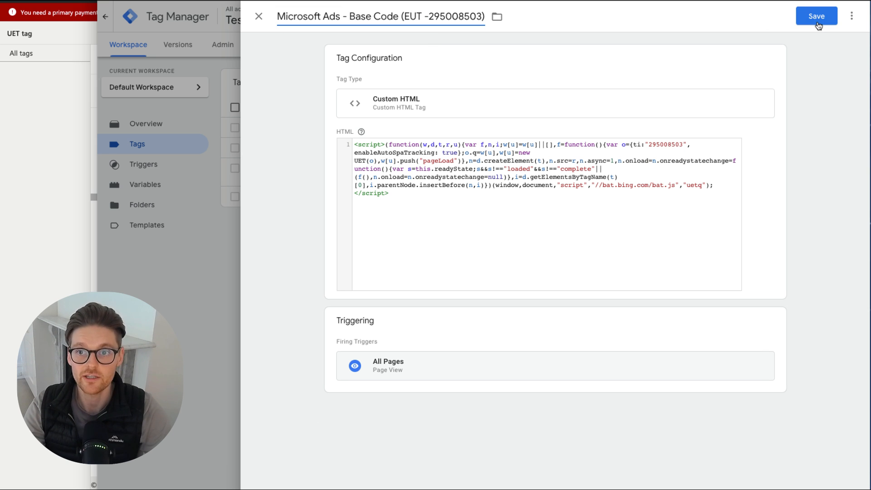
pyautogui.click(816, 16)
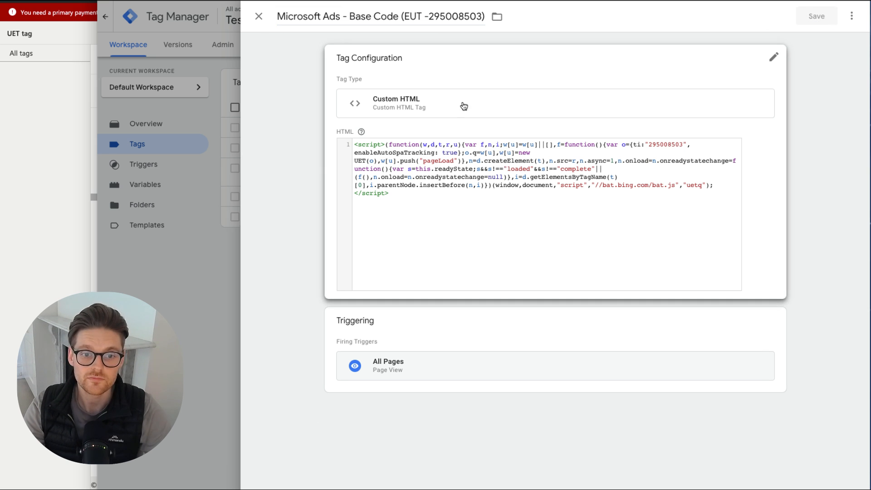
pyautogui.click(258, 16)
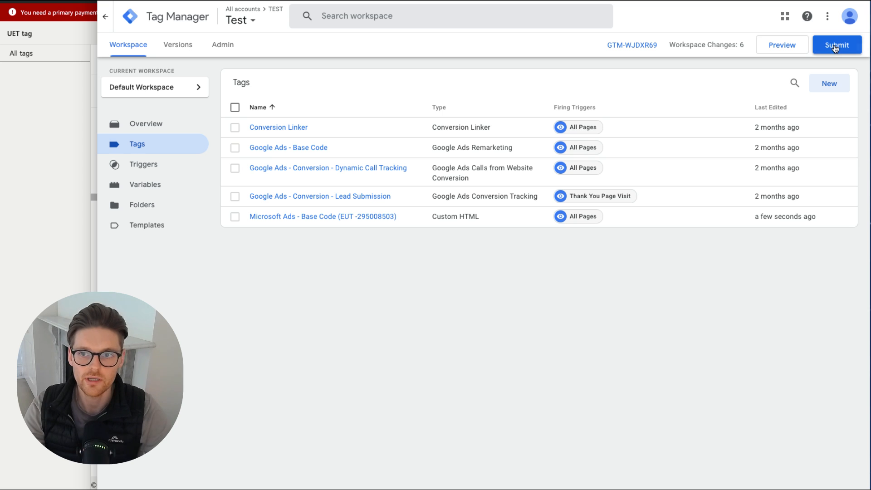
pyautogui.click(836, 45)
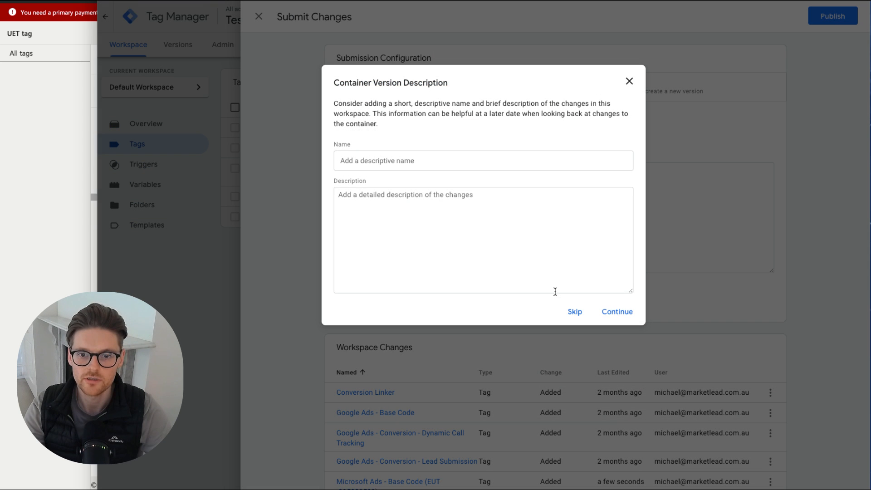
pyautogui.click(574, 311)
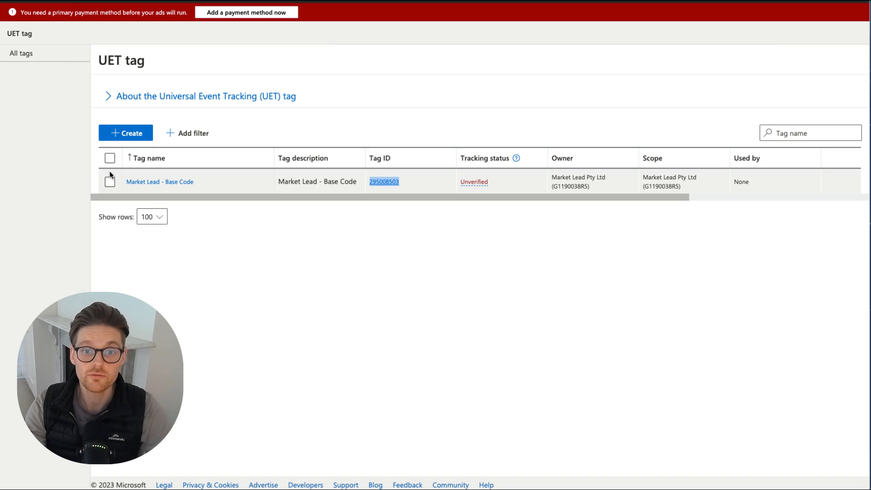
pyautogui.moveTo(172, 184)
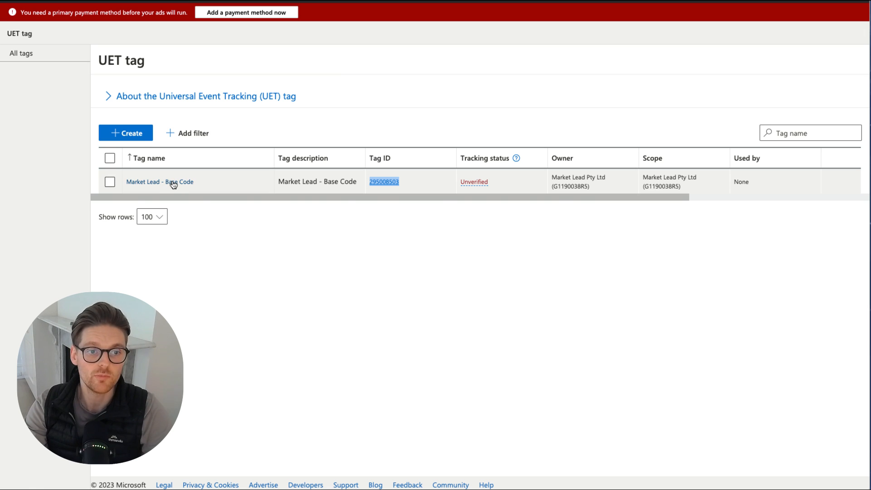
# Step: Step the Market Lead - Base Code tag to All done and highlight the 24-hour verification note
pyautogui.click(126, 132)
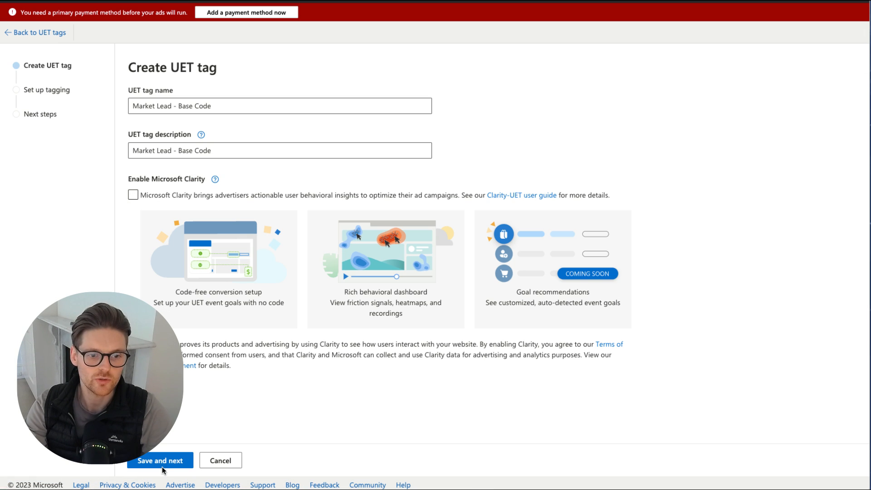
pyautogui.click(160, 460)
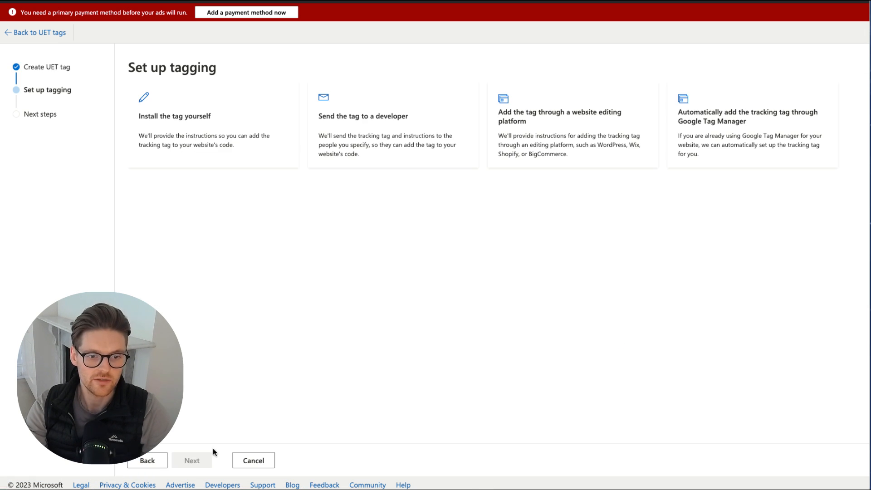
pyautogui.click(191, 460)
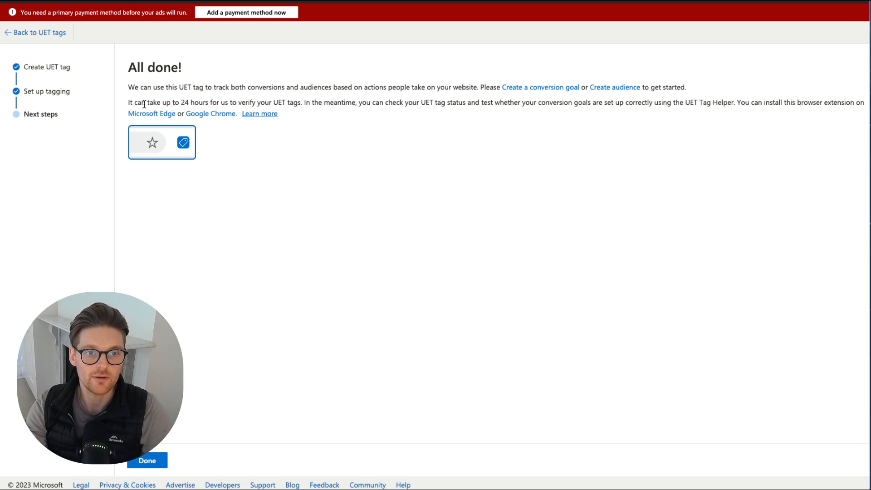
pyautogui.moveTo(128, 102); pyautogui.dragTo(301, 102)
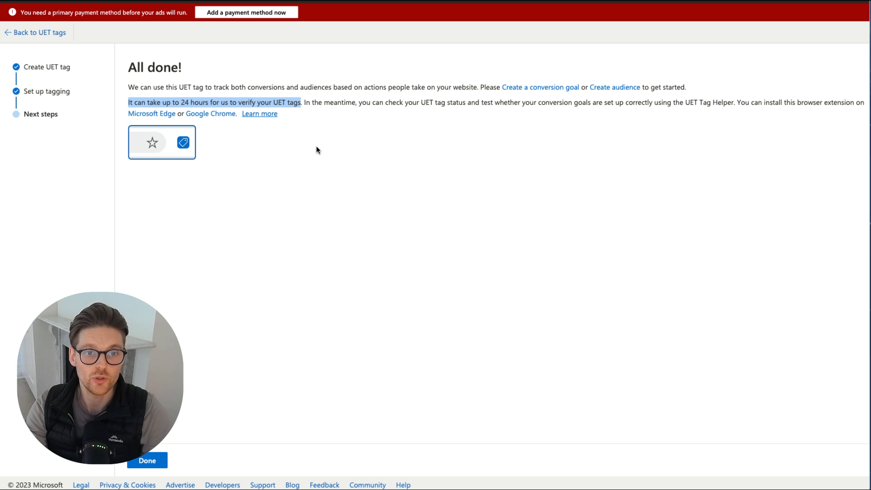